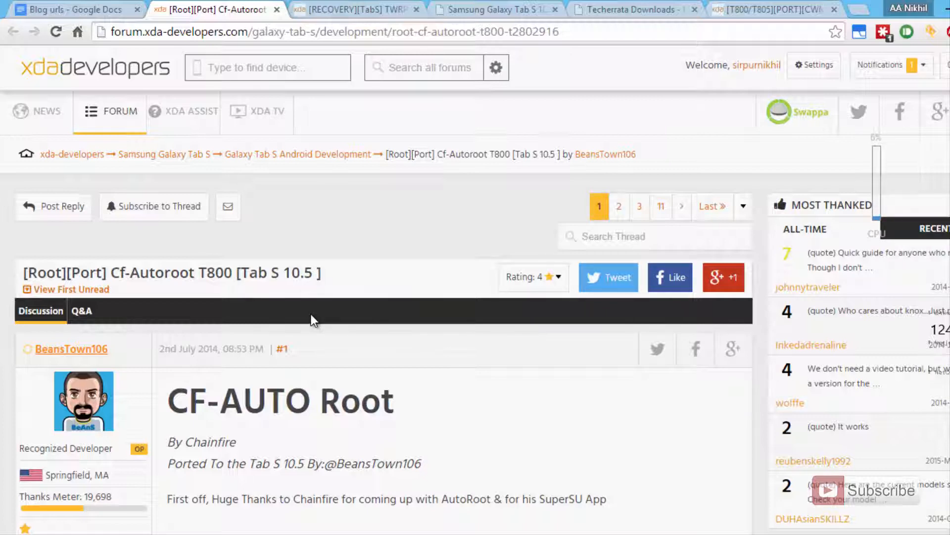
# Scroll the CF-Autoroot T800 thread down to the Rooting Instructions download link.
pyautogui.scroll(-3)
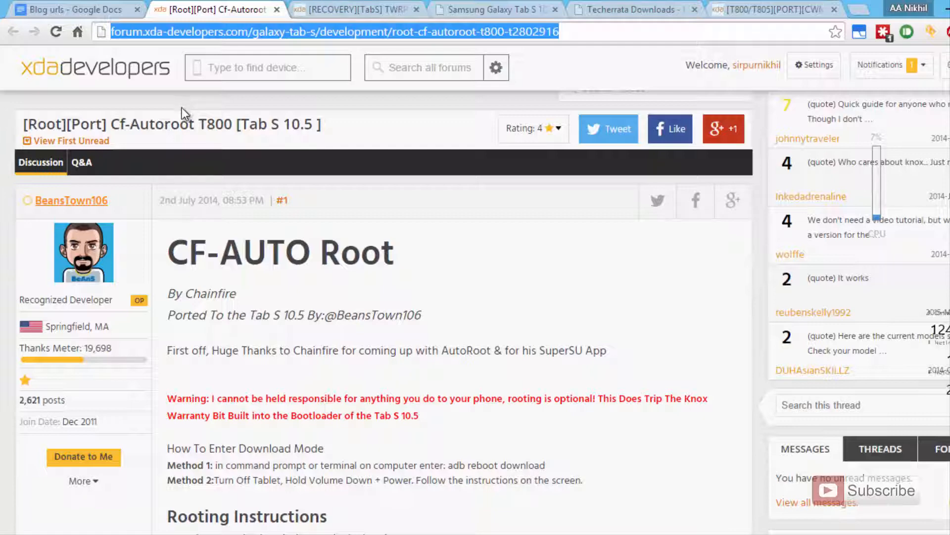
pyautogui.scroll(-3)
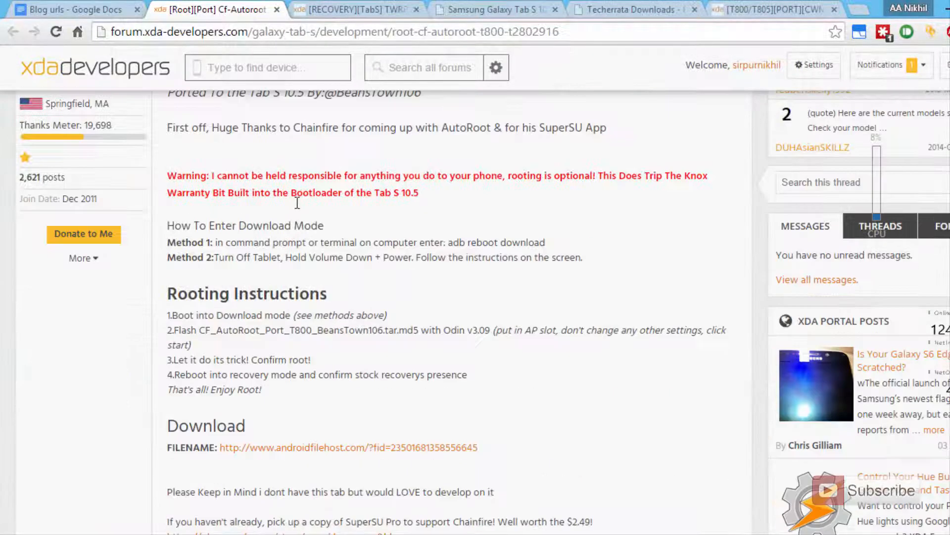
pyautogui.scroll(-3)
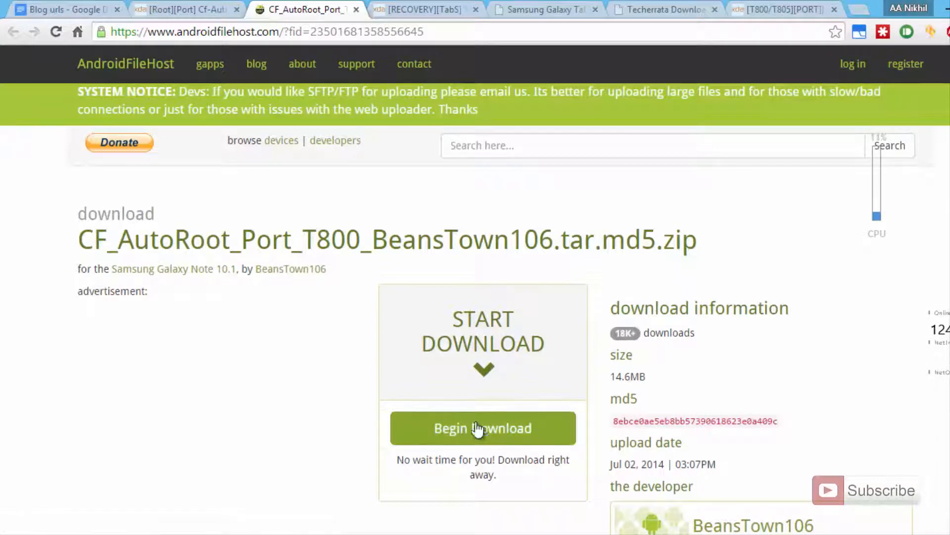
# Begin the CF_AutoRoot_Port_T800 download on AndroidFileHost, then close that tab.
pyautogui.click(484, 428)
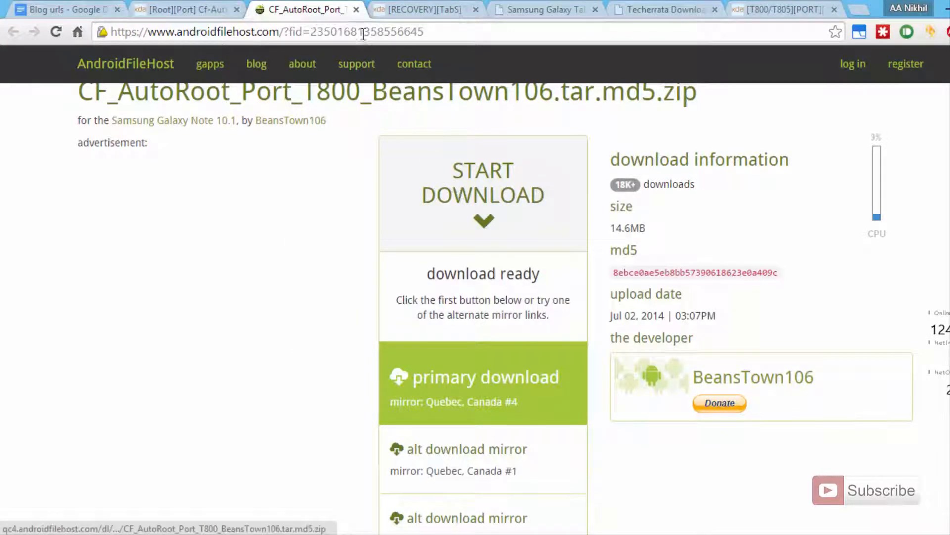
pyautogui.click(182, 9)
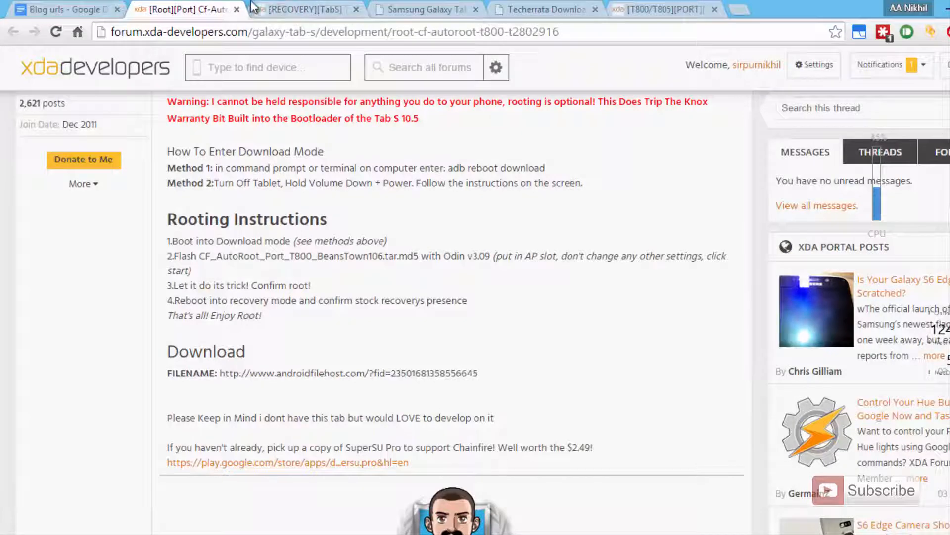
# Look over the Techerrata file list and PhilZ Touch Recovery thread, then return to TWRP.
pyautogui.click(301, 9)
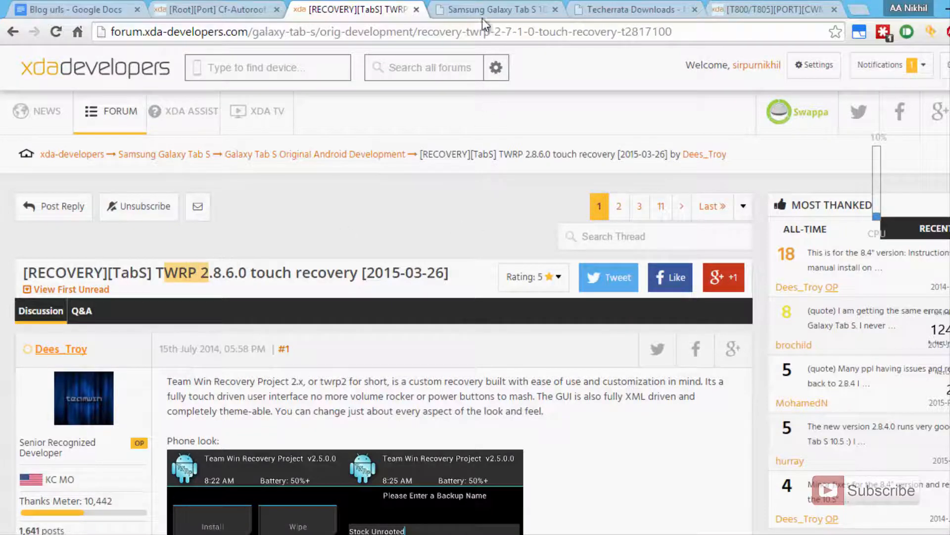
pyautogui.click(630, 9)
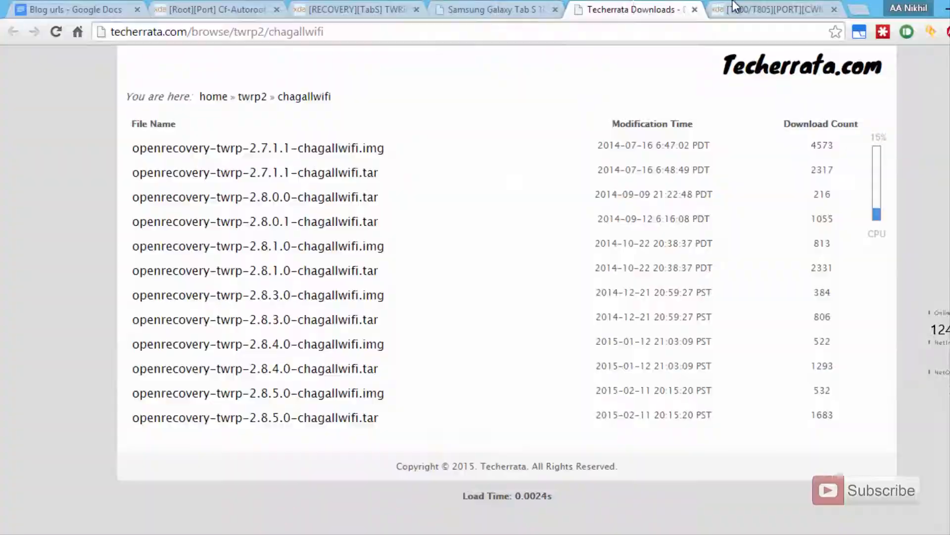
pyautogui.click(770, 9)
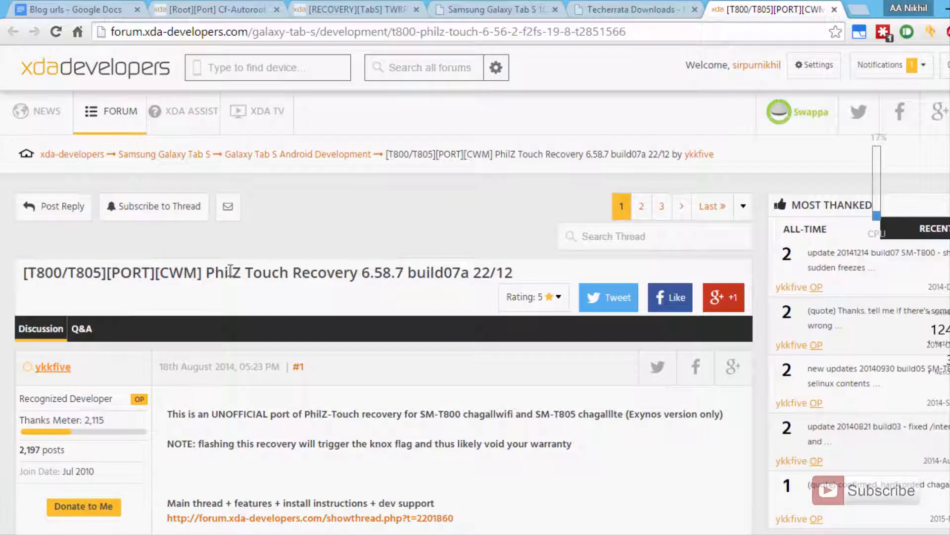
pyautogui.doubleClick(279, 272)
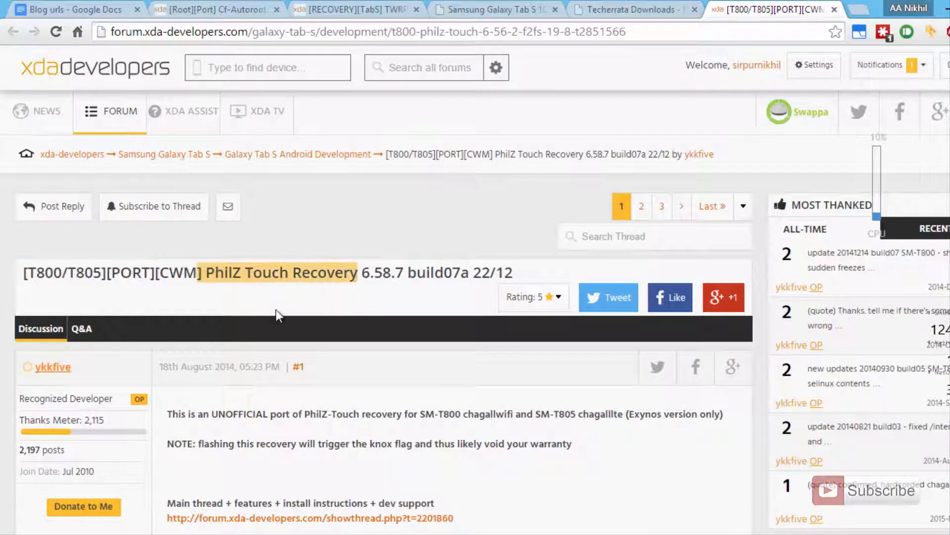
pyautogui.click(352, 9)
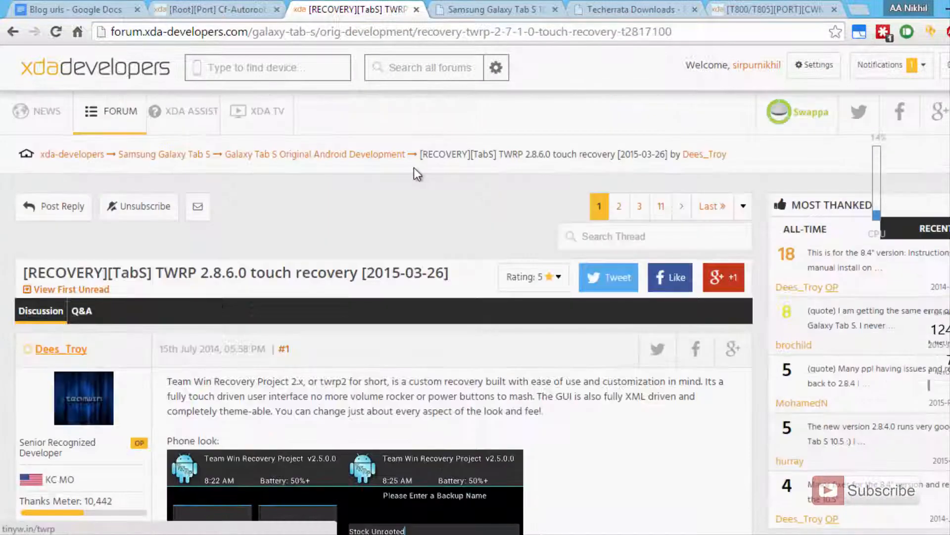
# Scroll the TWRP thread down to post #2's 10.5" download mirrors.
pyautogui.scroll(-3)
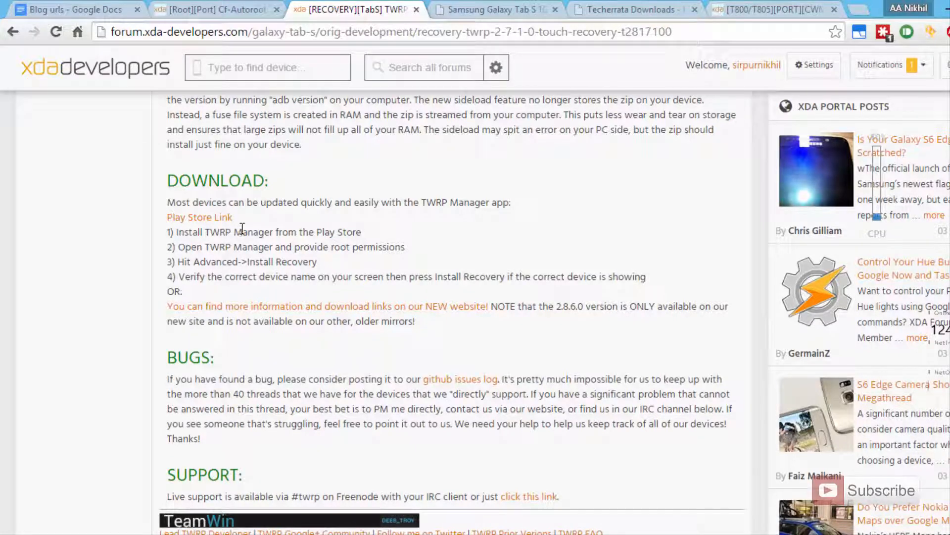
pyautogui.scroll(-3)
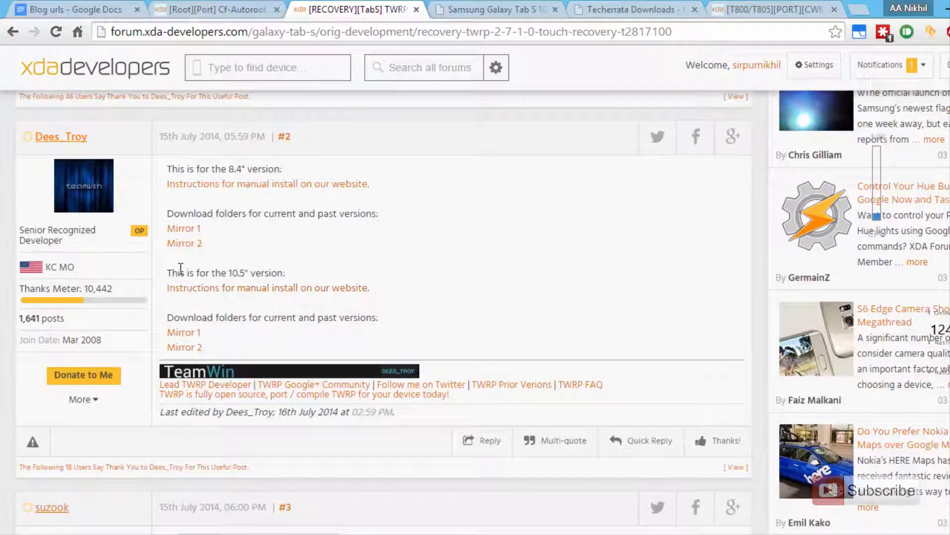
pyautogui.moveTo(169, 272); pyautogui.dragTo(370, 287)
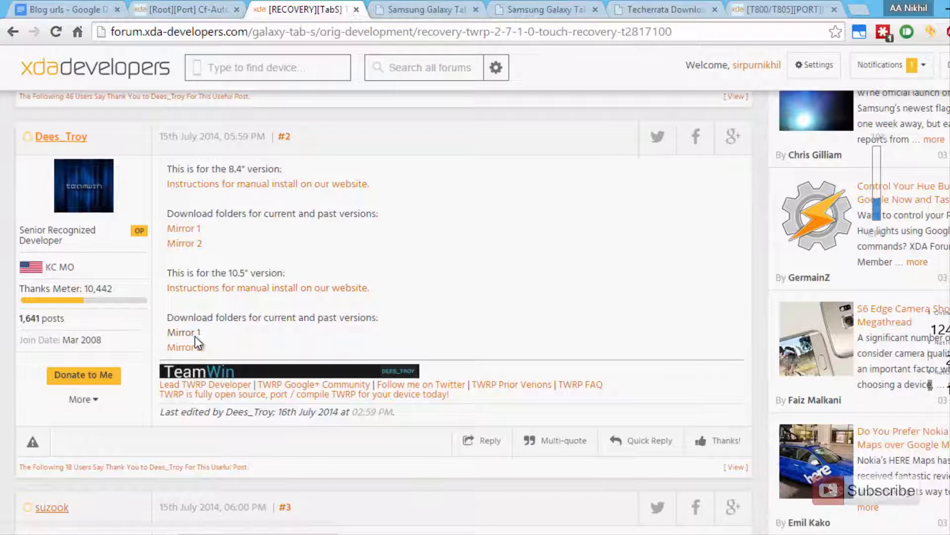
# Download openrecovery-twrp-2.8.5.0-chagallwifi tar from Techerrata via Mirror 1 and close extra tabs.
pyautogui.click(476, 9)
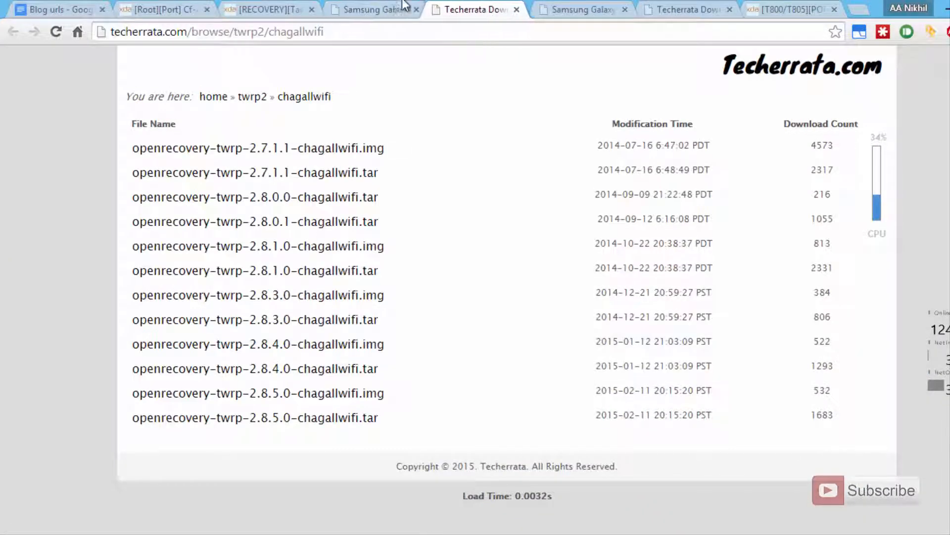
pyautogui.click(370, 9)
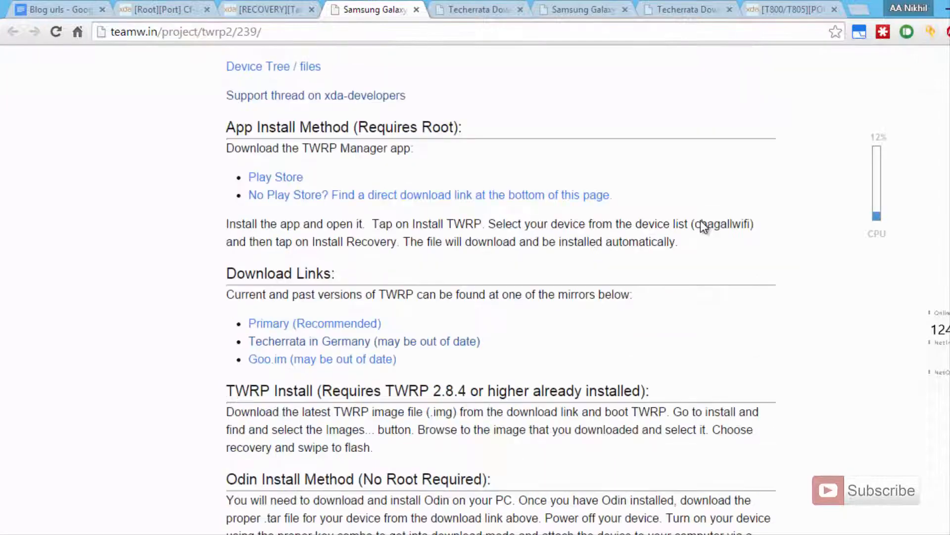
pyautogui.scroll(-3)
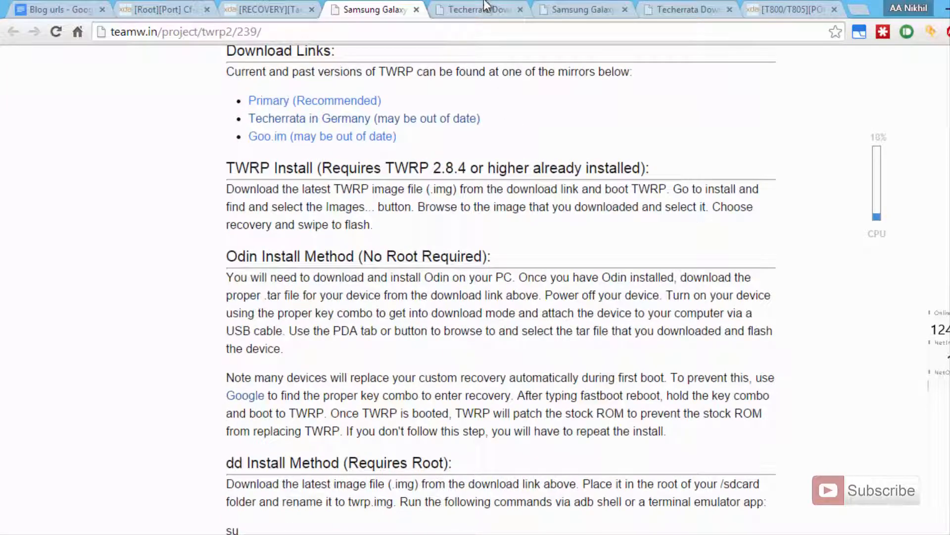
pyautogui.click(475, 9)
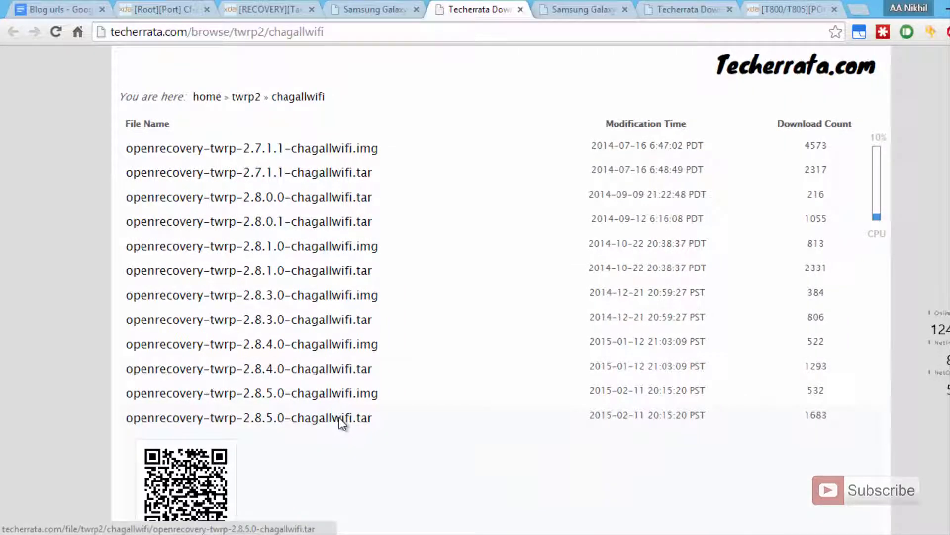
pyautogui.click(248, 418)
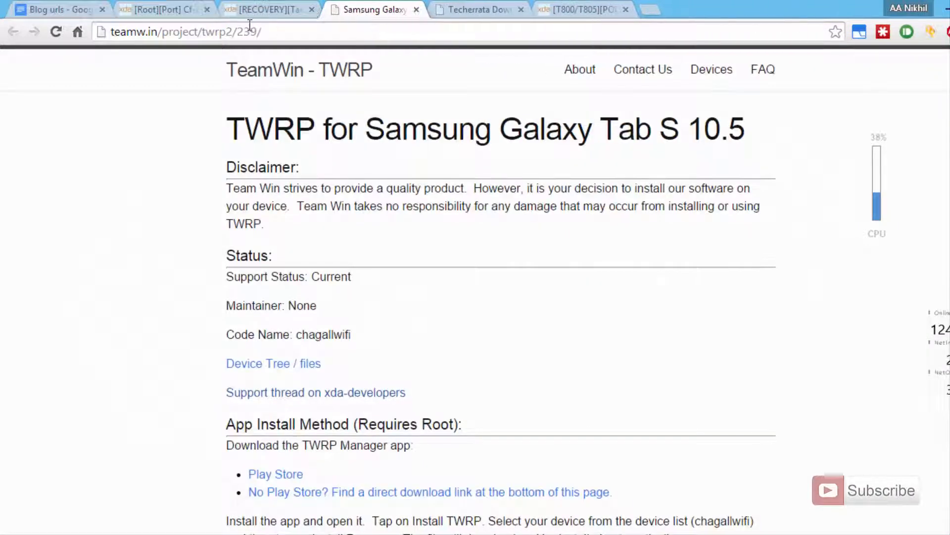
pyautogui.click(158, 8)
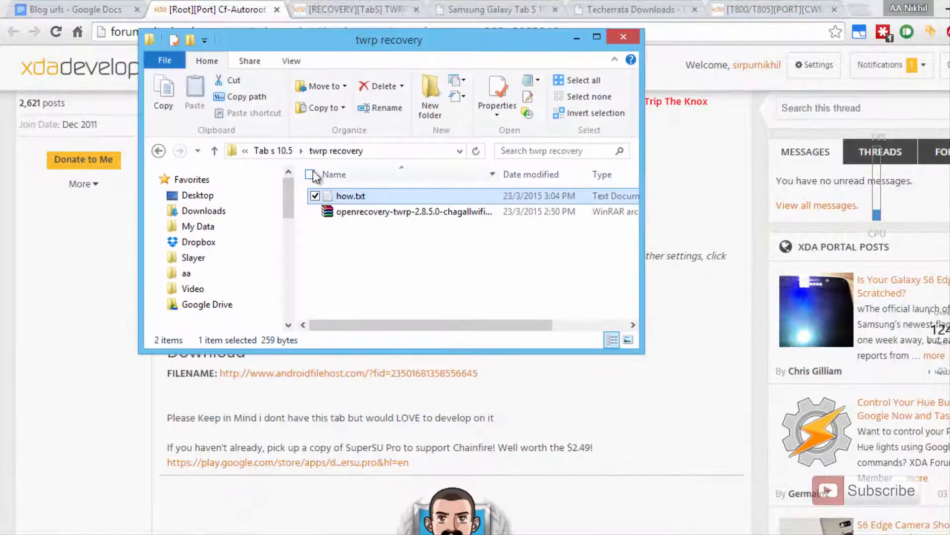
# Open the Odin3-v3.09 folder under Tab s 10.5 and bring up Odin3 v3.09.exe's context menu.
pyautogui.click(213, 151)
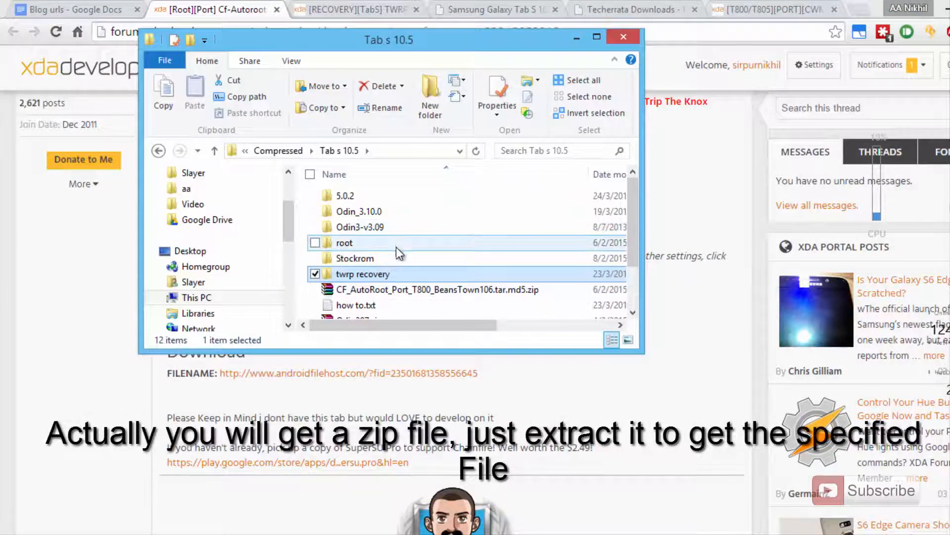
pyautogui.doubleClick(344, 243)
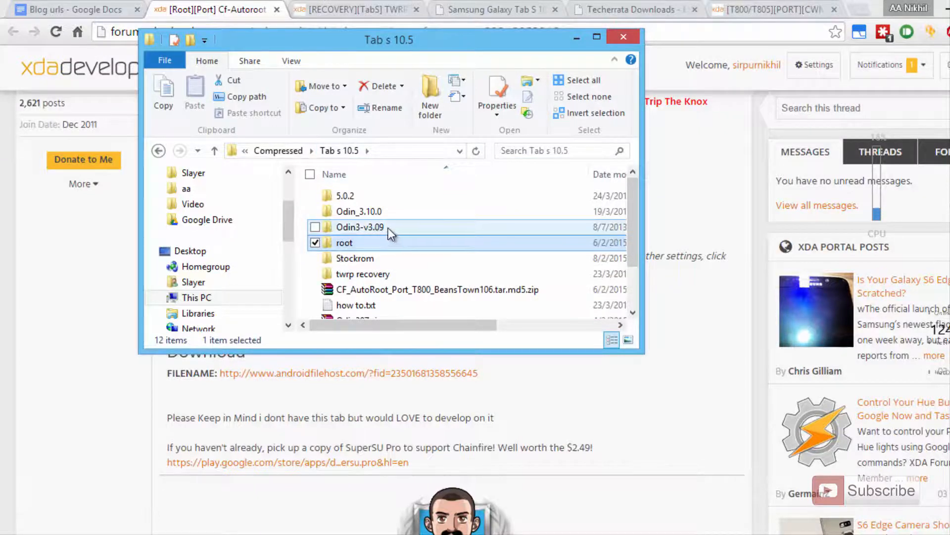
pyautogui.click(359, 227)
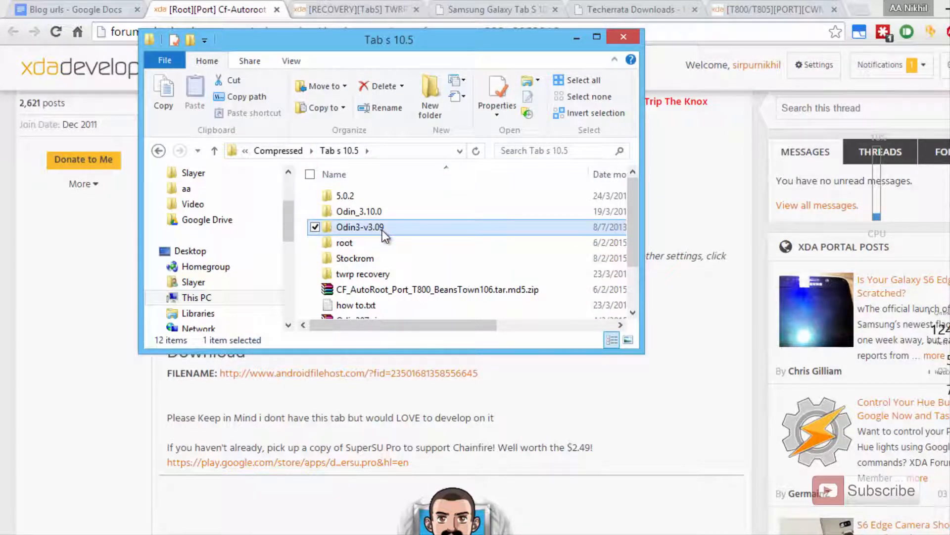
pyautogui.doubleClick(359, 226)
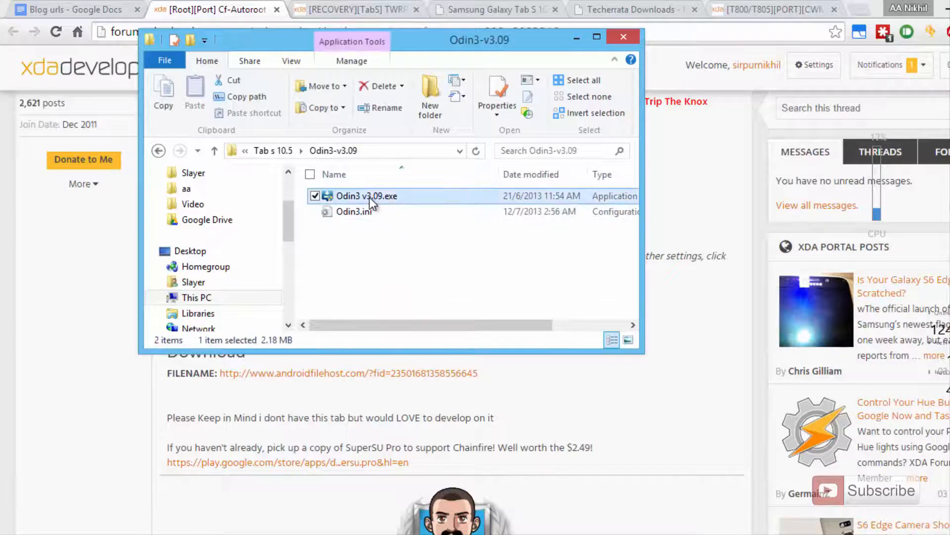
pyautogui.rightClick(367, 195)
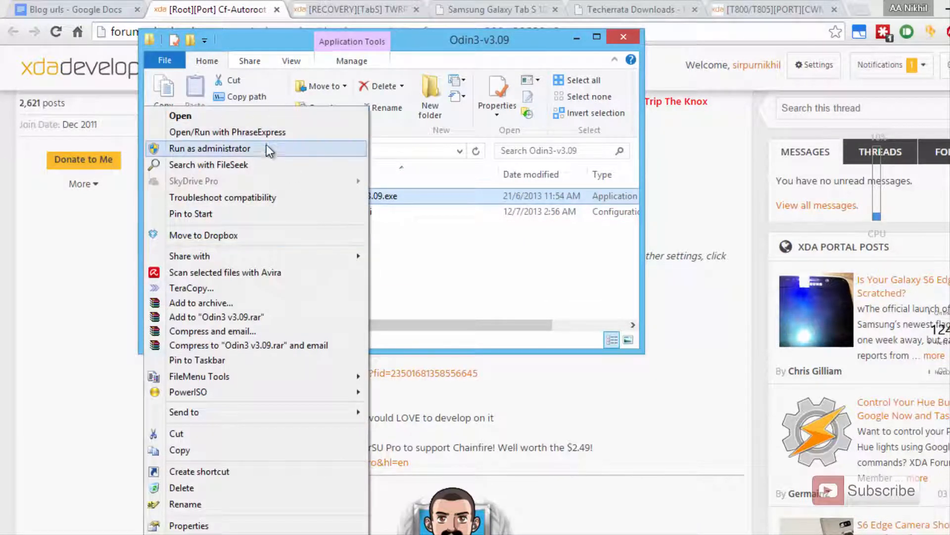
# Run Odin3 v3.09 as administrator so it detects the tablet on COM5.
pyautogui.click(210, 149)
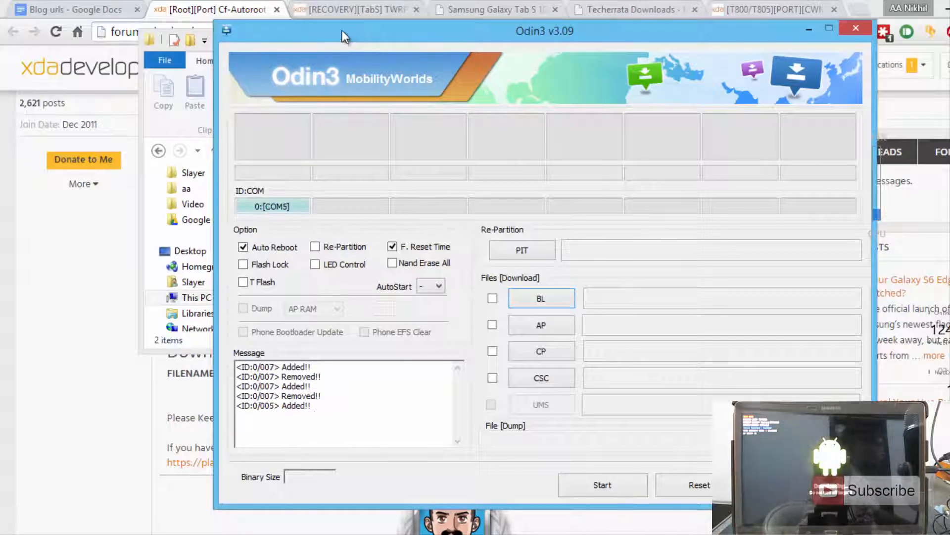
pyautogui.moveTo(335, 173)
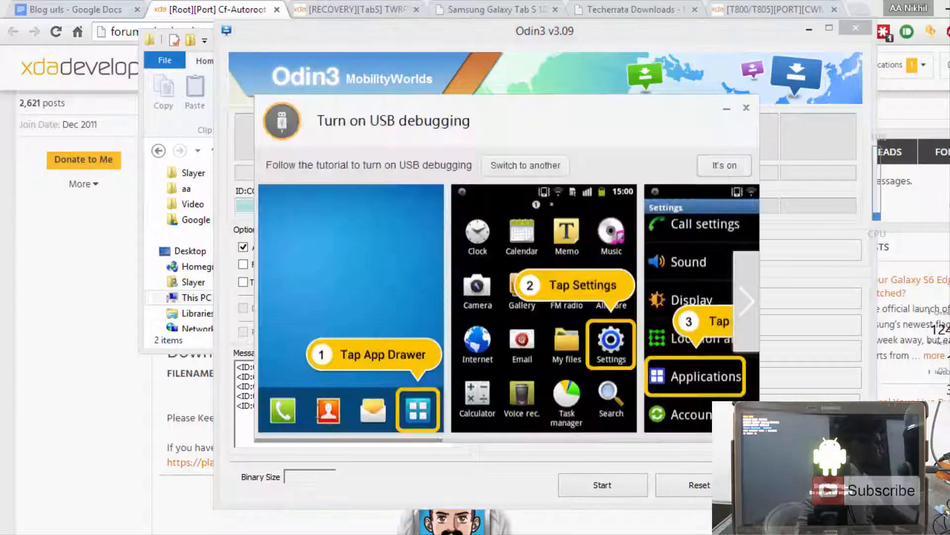
# Dismiss Snappy's 'Turn on USB debugging' overlay with 'It's on'.
pyautogui.click(746, 108)
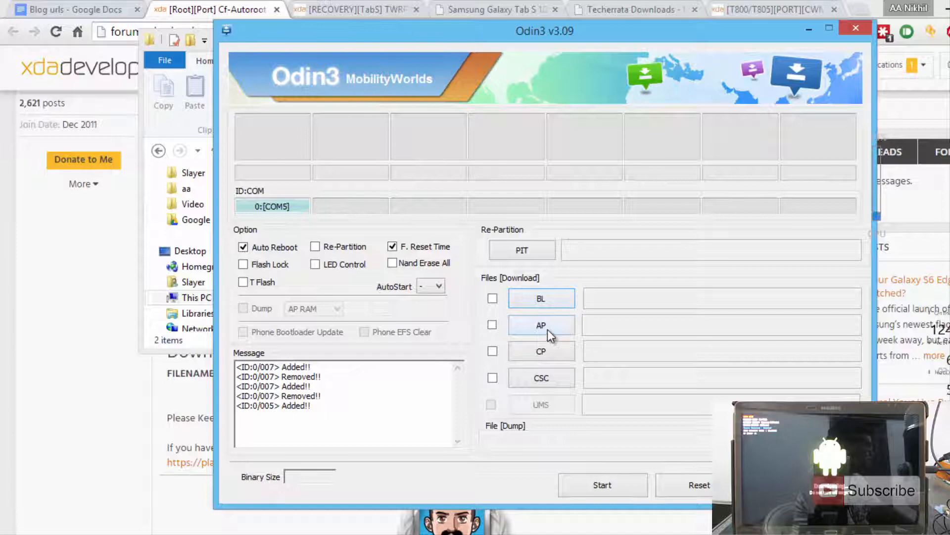
# Load CF_AutoRoot_Port_T800_BeansTown106.tar.md5 from the Tab s 10.5 root folder as AP.
pyautogui.click(540, 324)
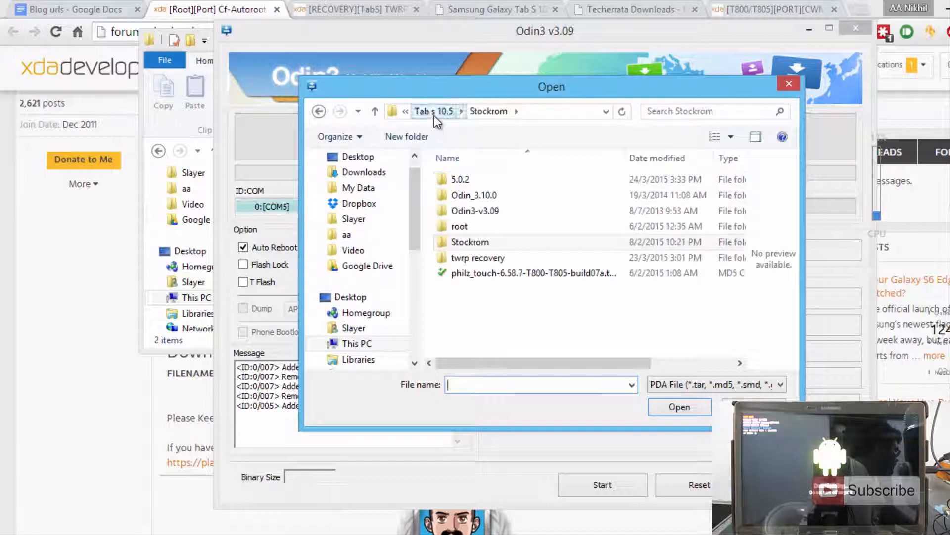
pyautogui.doubleClick(459, 226)
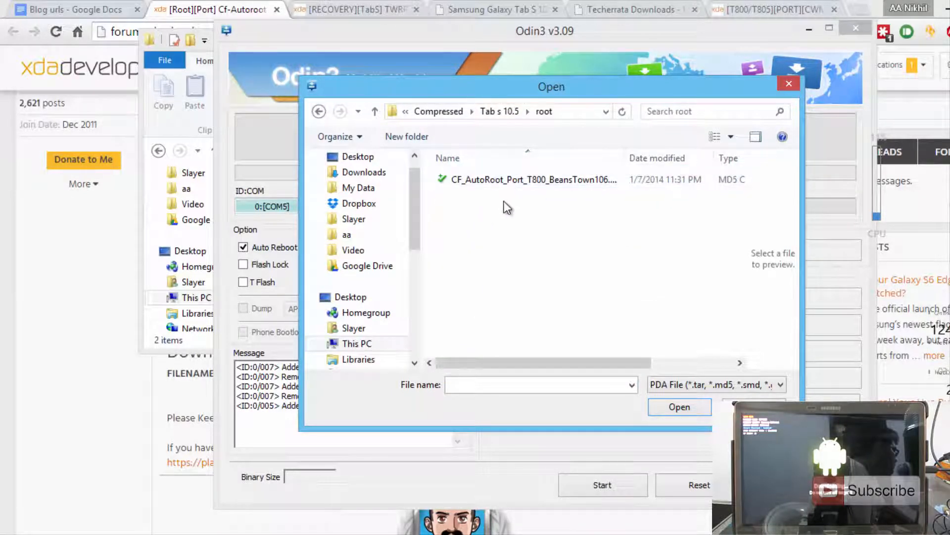
pyautogui.click(532, 179)
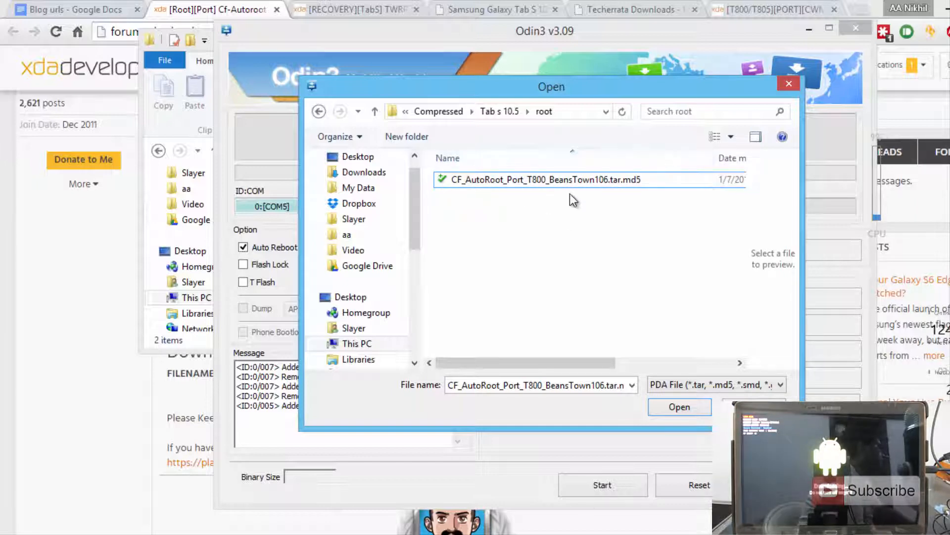
pyautogui.click(679, 407)
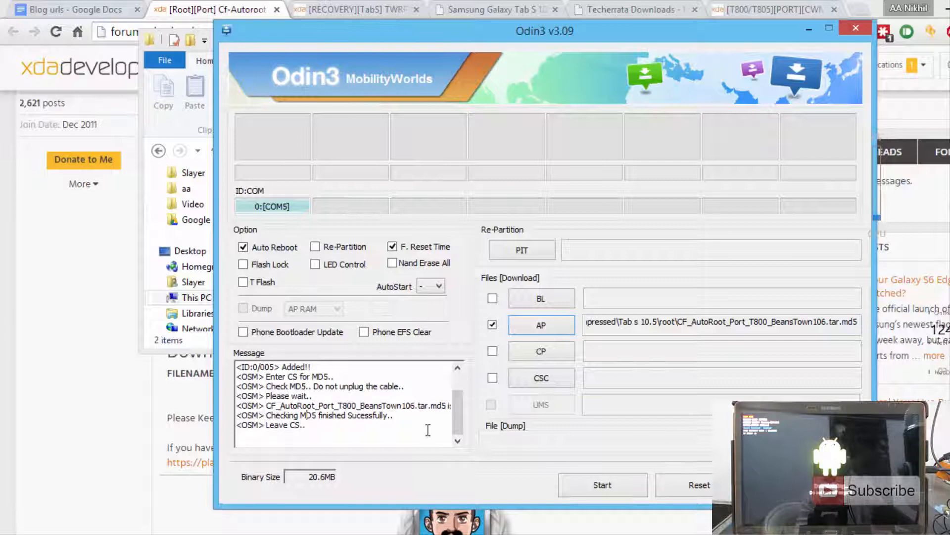
pyautogui.moveTo(507, 159)
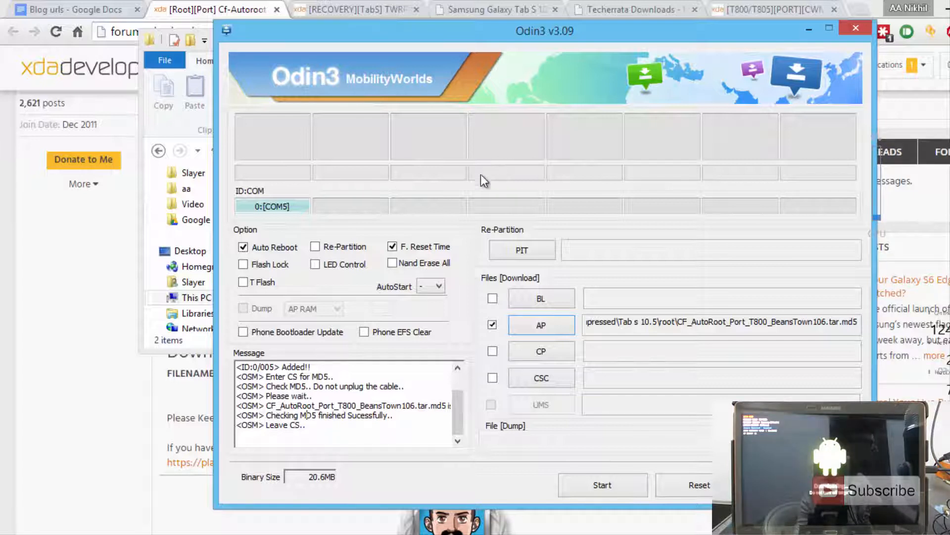
pyautogui.moveTo(509, 465)
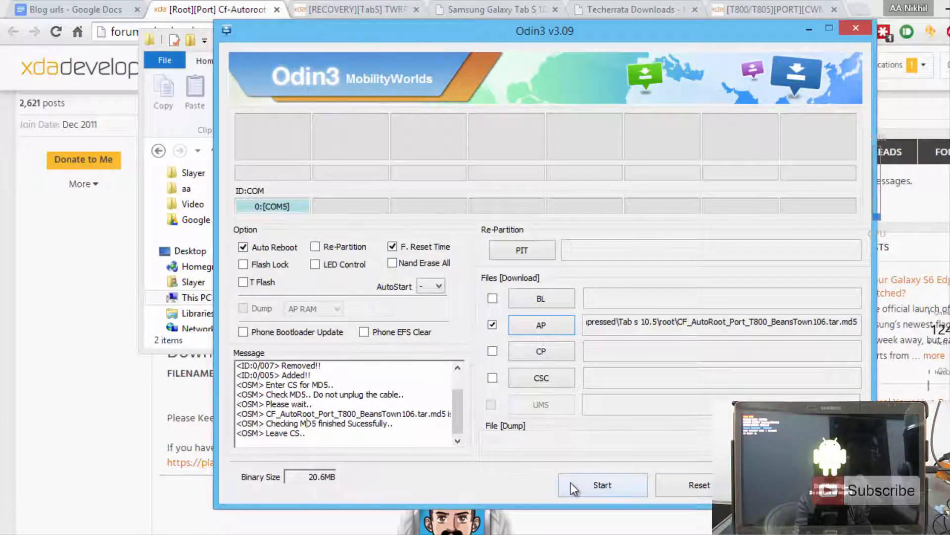
pyautogui.click(602, 484)
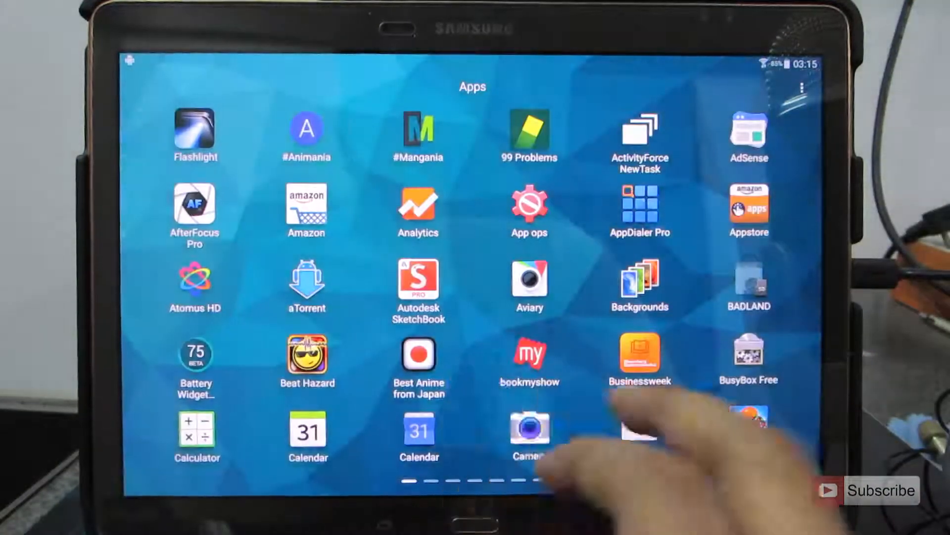
# Launch SuperSU from the tablet's app drawer and dismiss its 'Installation failed' message.
pyautogui.hscroll(-3)
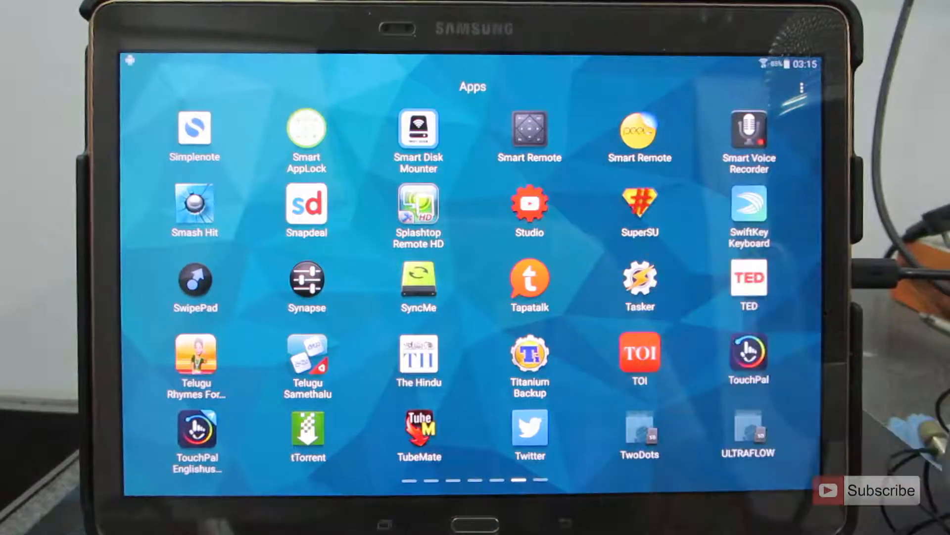
pyautogui.click(638, 209)
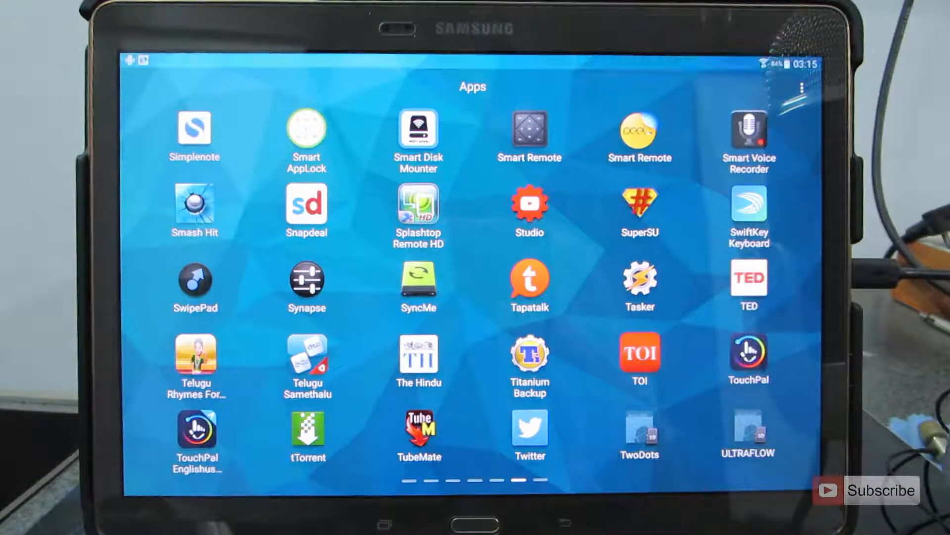
pyautogui.click(639, 209)
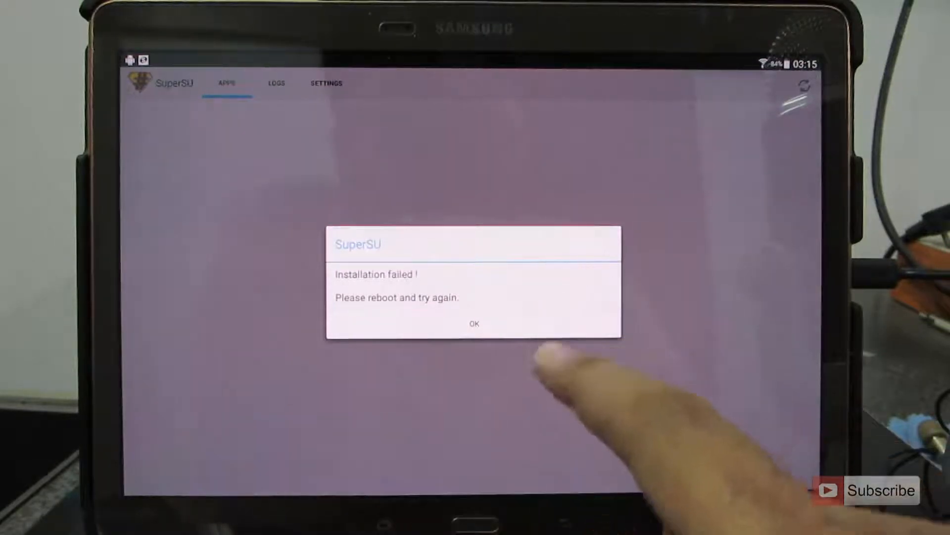
pyautogui.click(474, 323)
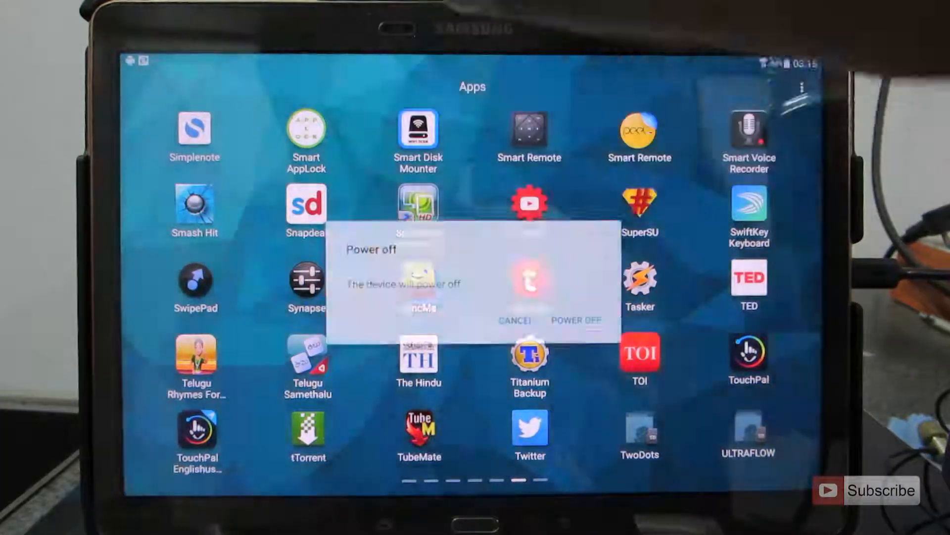
# Confirm POWER OFF on the tablet before booting into download mode.
pyautogui.click(577, 321)
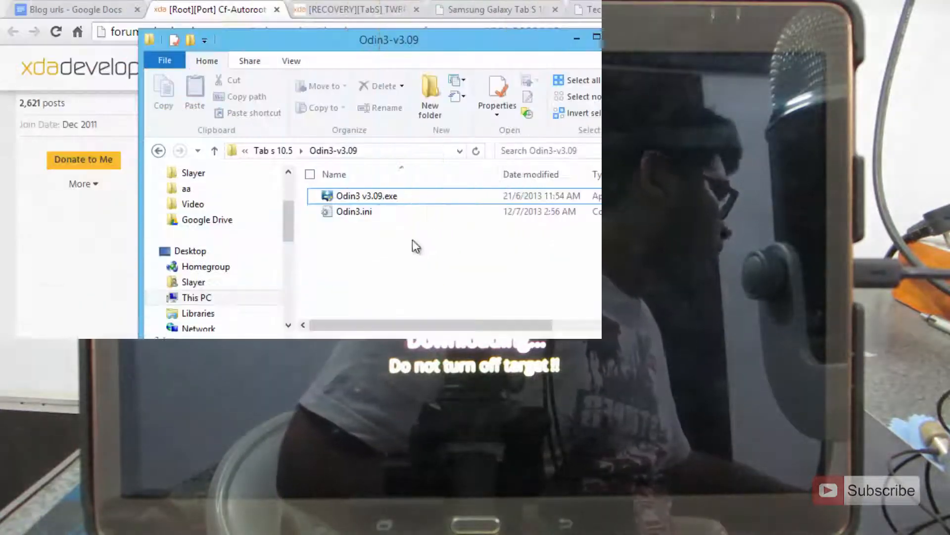
# Relaunch Odin3 v3.09 and open the twrp recovery folder under Tab s 10.5.
pyautogui.rightClick(366, 196)
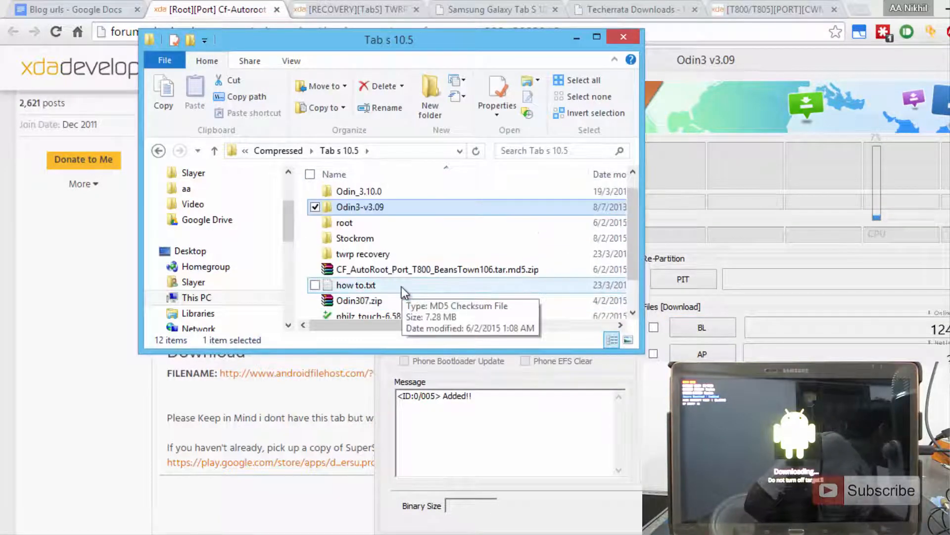
pyautogui.click(362, 254)
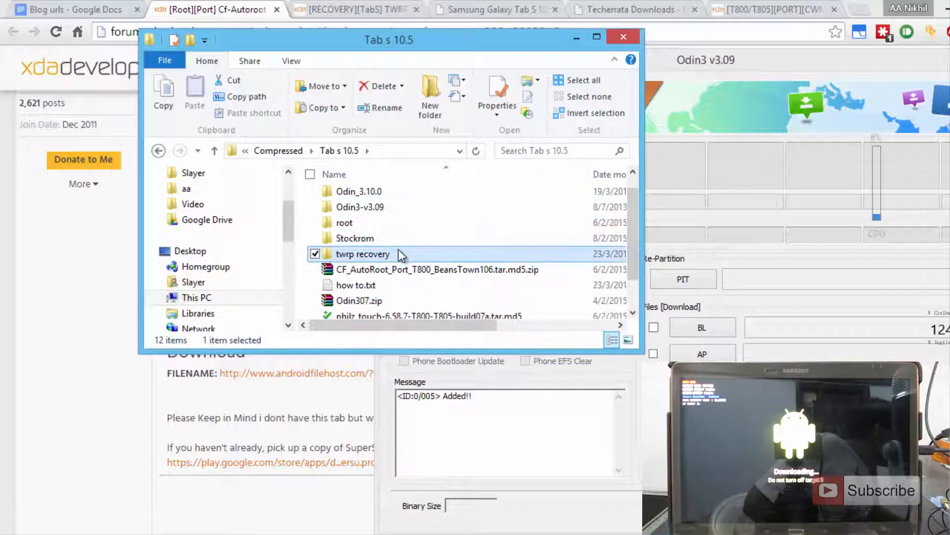
pyautogui.doubleClick(363, 254)
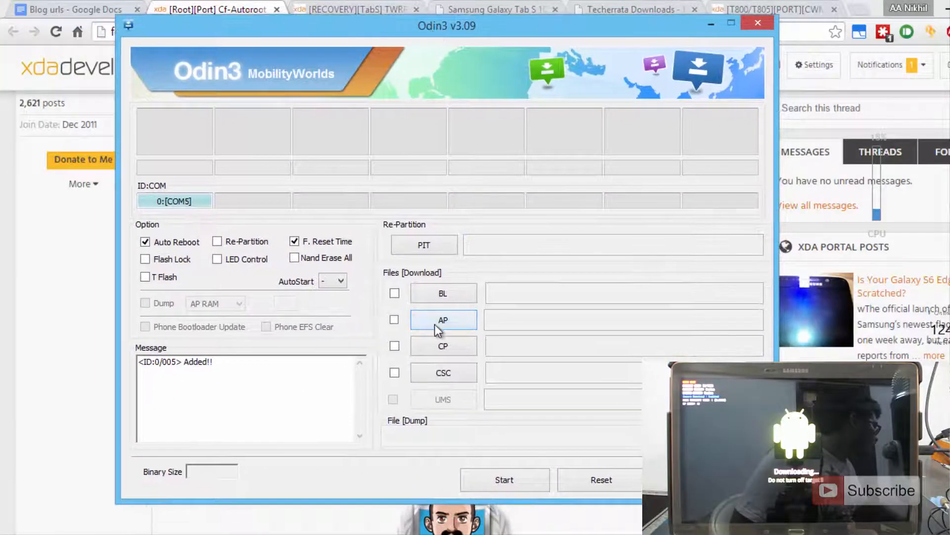
# Load openrecovery-twrp-2.8.5.0-chagallwifi.tar as the AP file and start flashing.
pyautogui.click(443, 320)
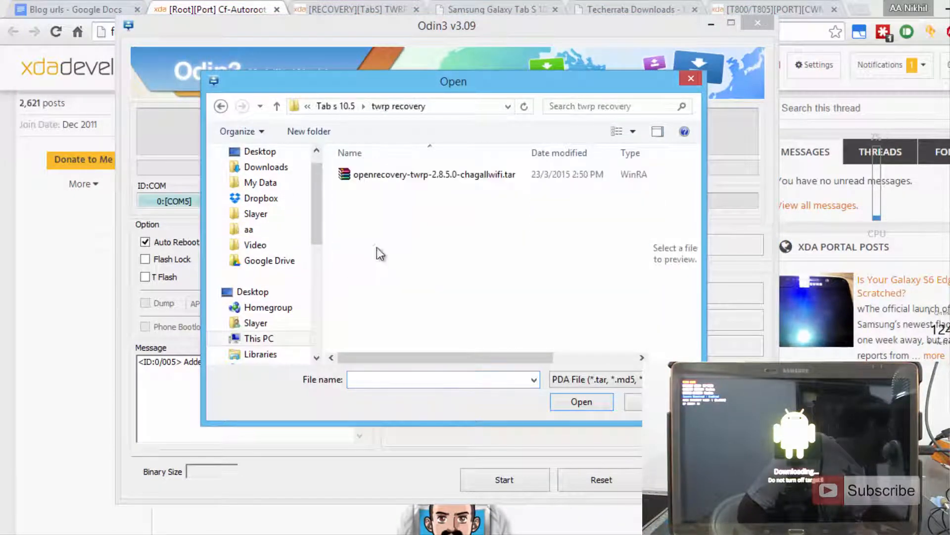
pyautogui.click(433, 174)
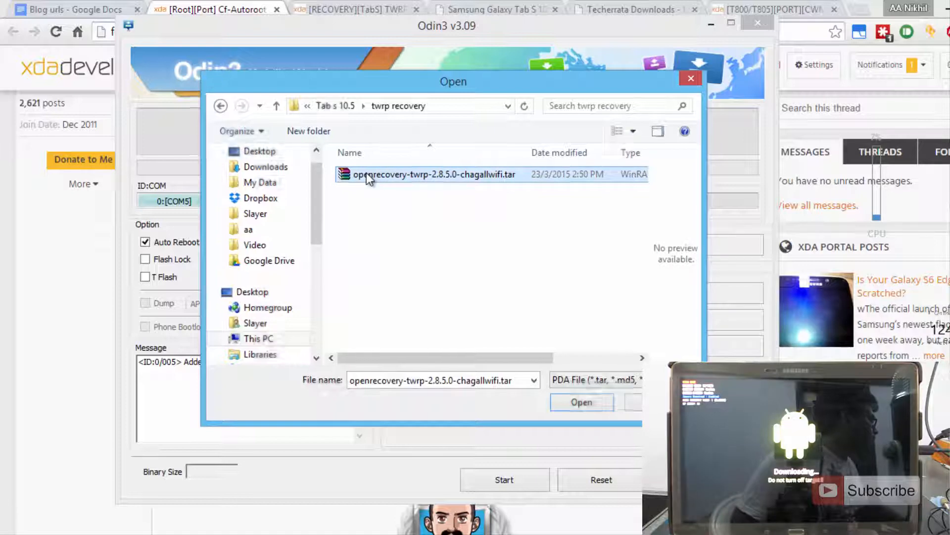
pyautogui.click(580, 402)
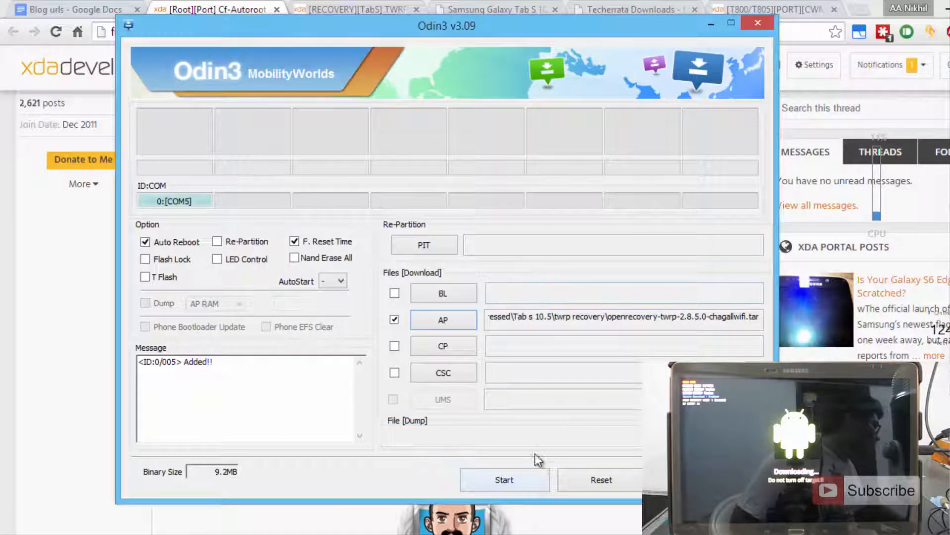
pyautogui.click(504, 480)
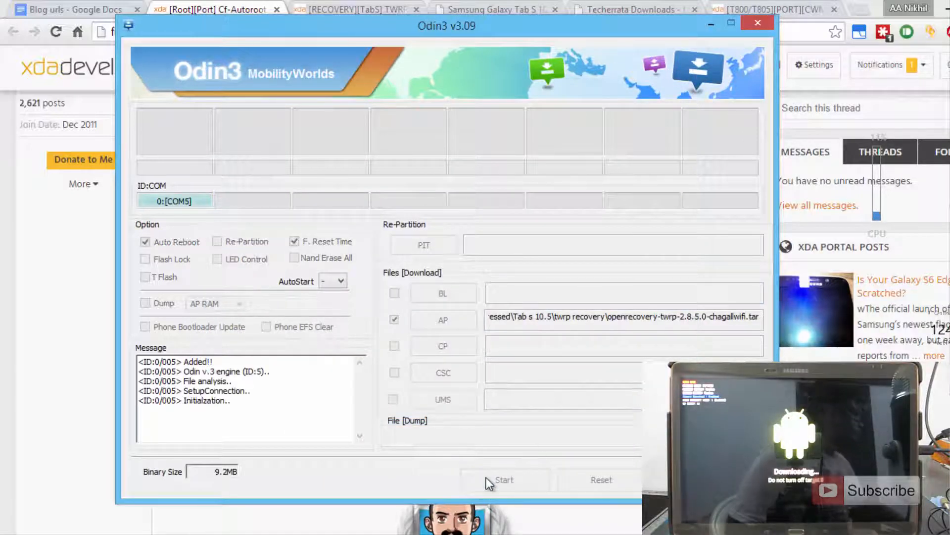
pyautogui.click(503, 479)
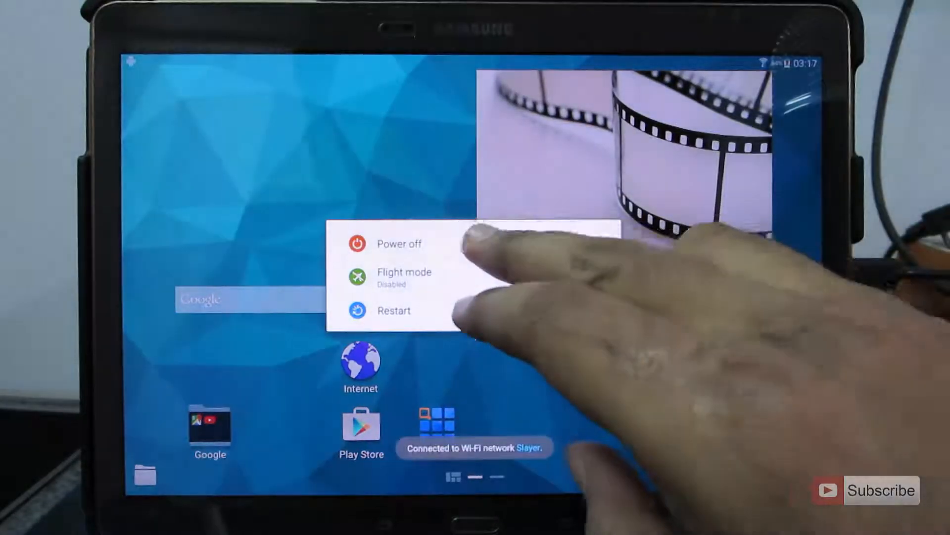
# Choose Power off on the tablet and confirm POWER OFF.
pyautogui.click(399, 243)
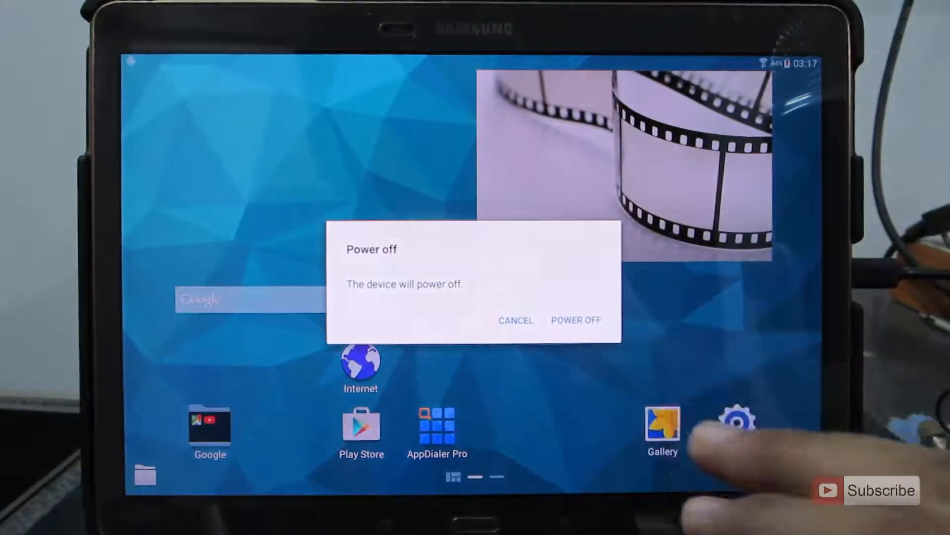
pyautogui.click(575, 320)
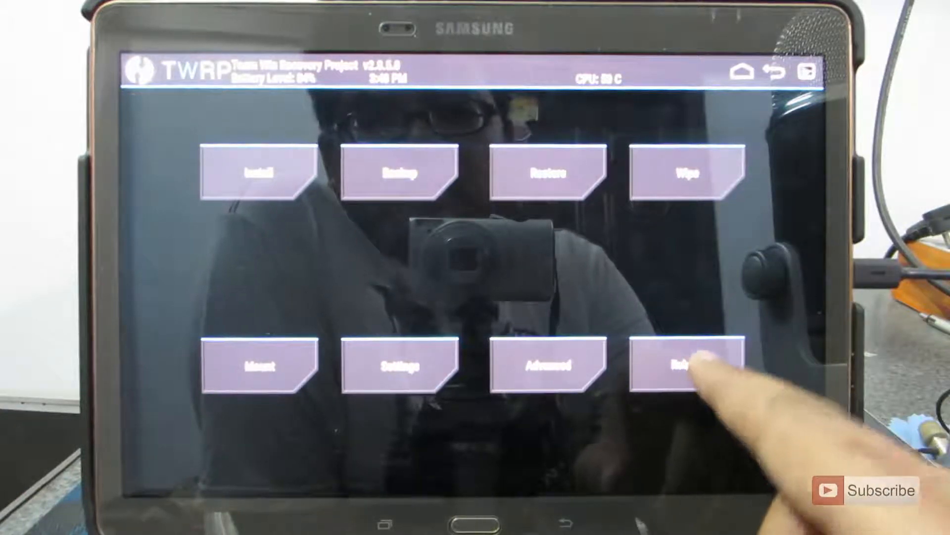
# Open the Reboot menu from TWRP's main screen.
pyautogui.click(687, 364)
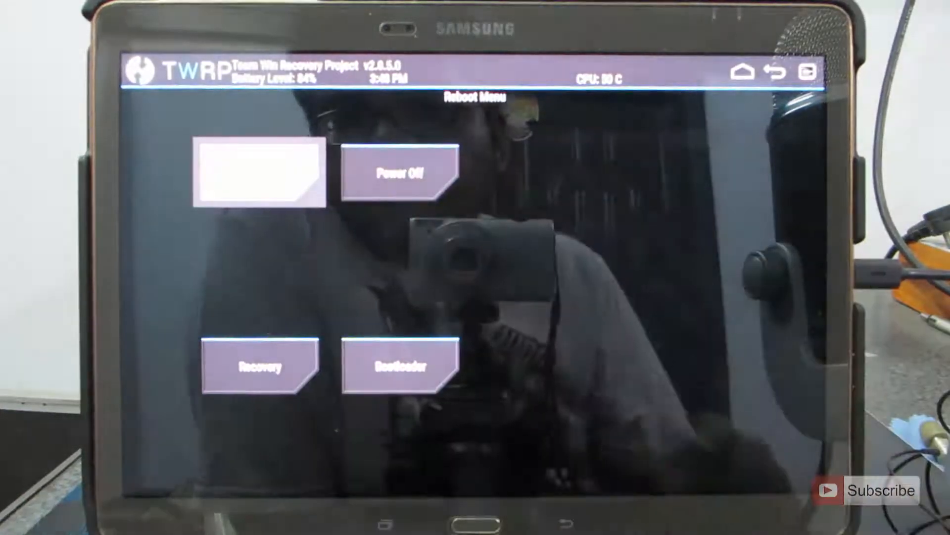